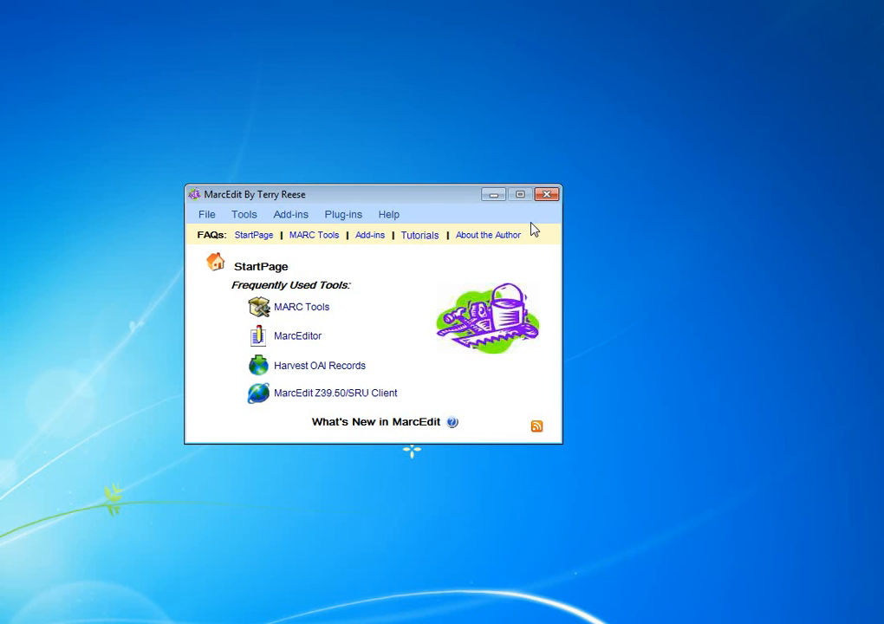
Open random.mrk in the MarcEditor from the start page
left_click(297, 335)
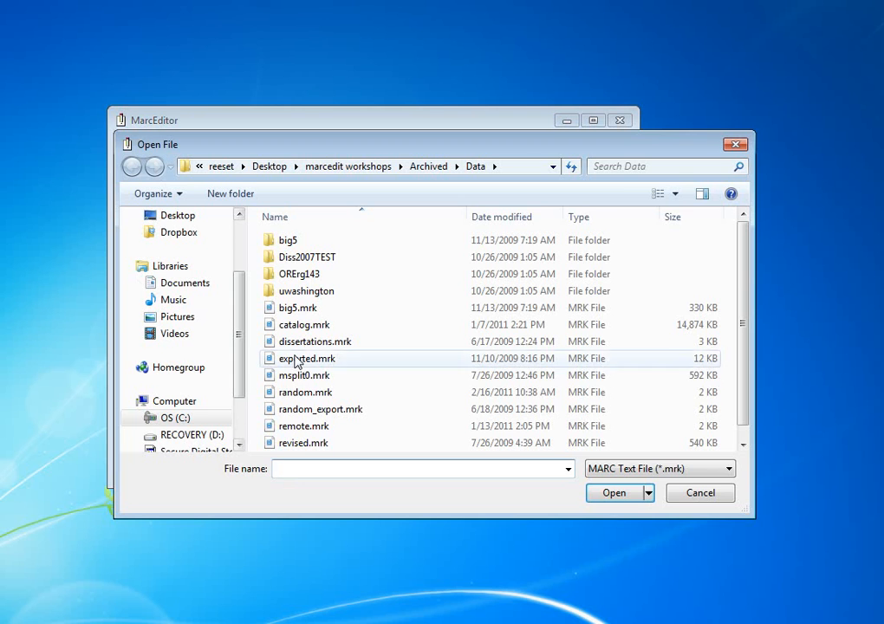
double_click(305, 392)
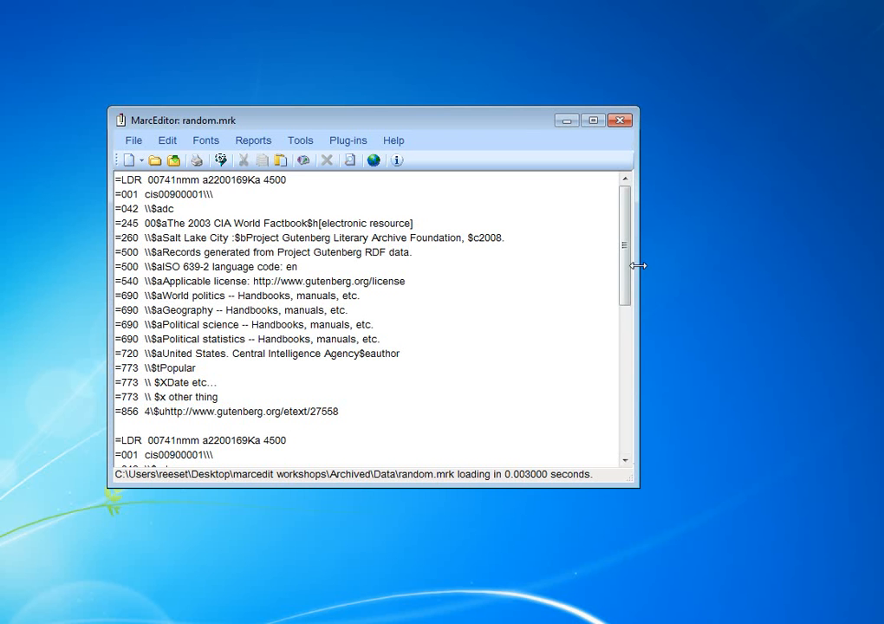
scroll("down", 3)
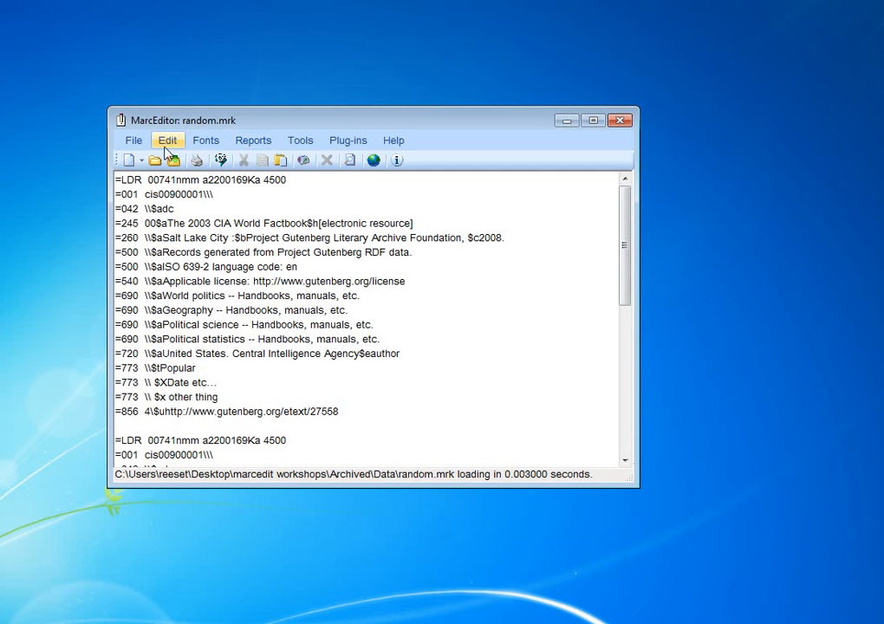
Bring up Edit > Replace and start entering the three-773-line search regex
left_click(168, 139)
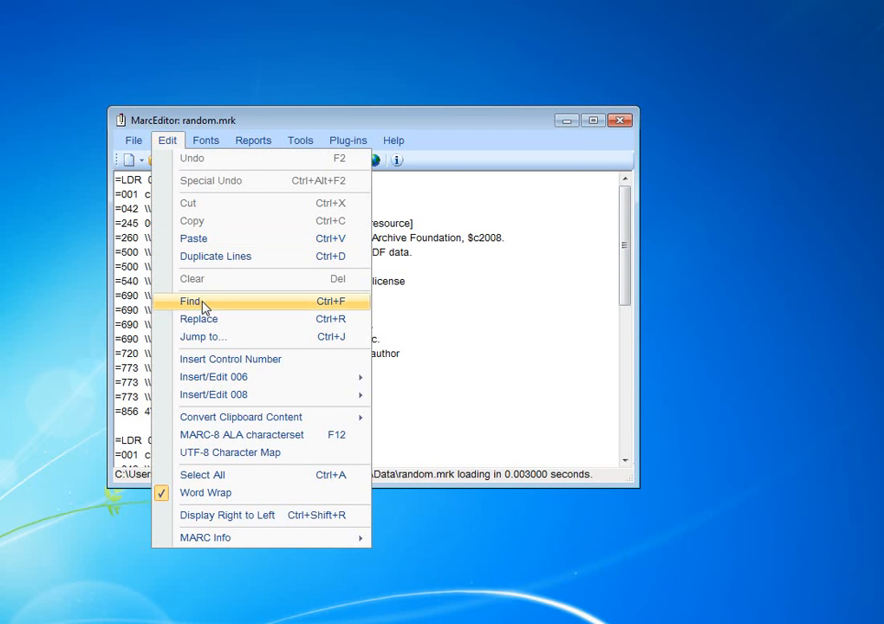
left_click(198, 319)
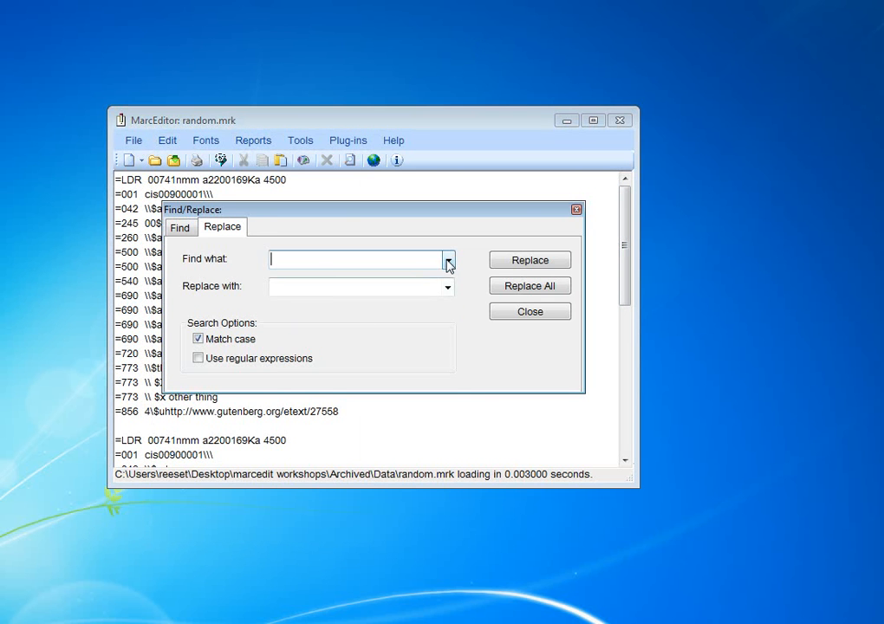
left_click(448, 259)
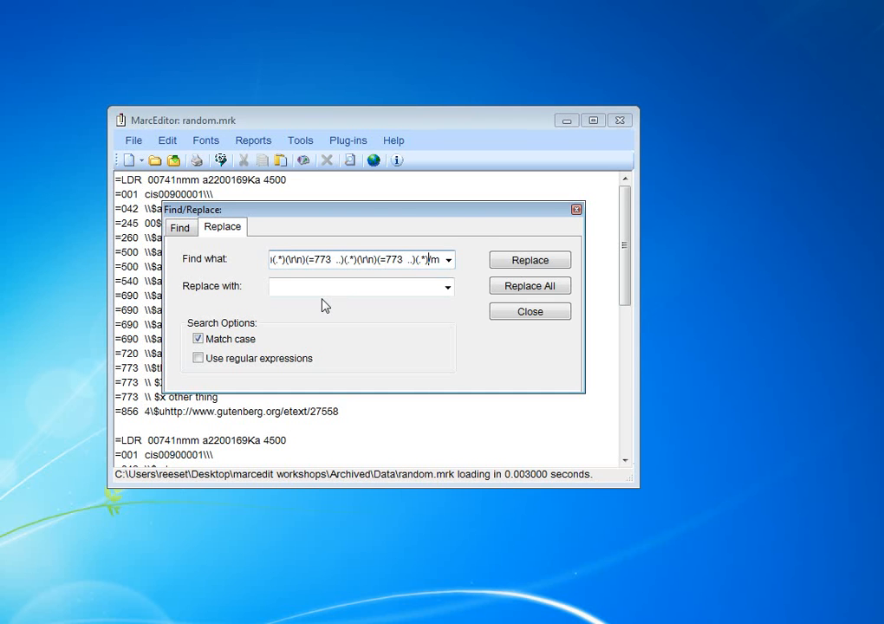
Enable regular expressions, turn off match case, and set the replacement to $1$2$5$8
left_click(198, 358)
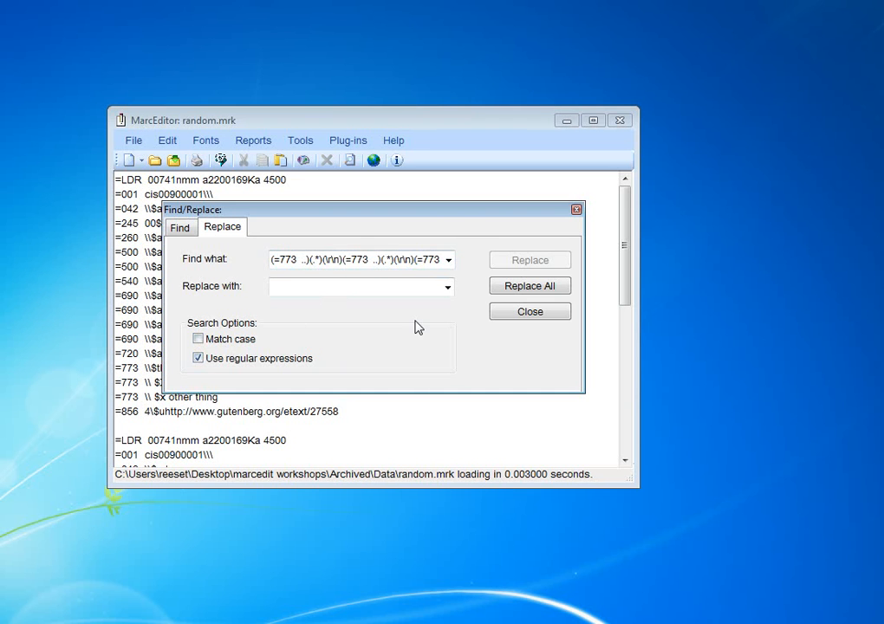
type("$1$2$5$8")
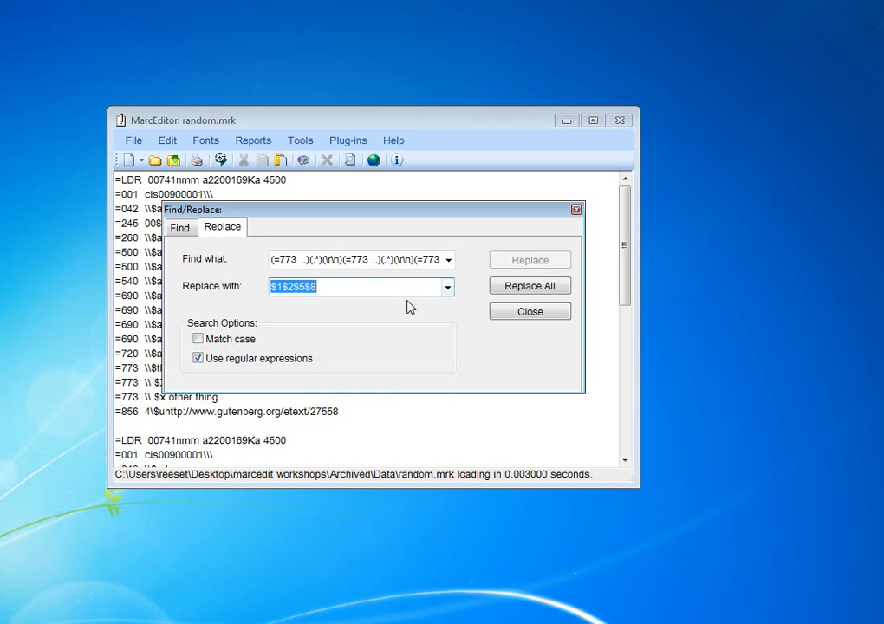
left_click(360, 286)
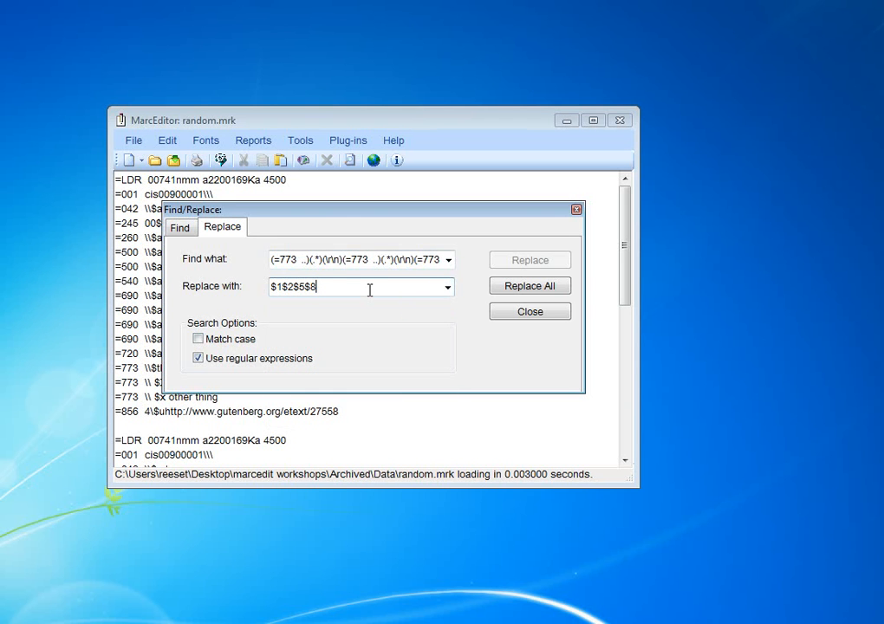
triple_click(361, 258)
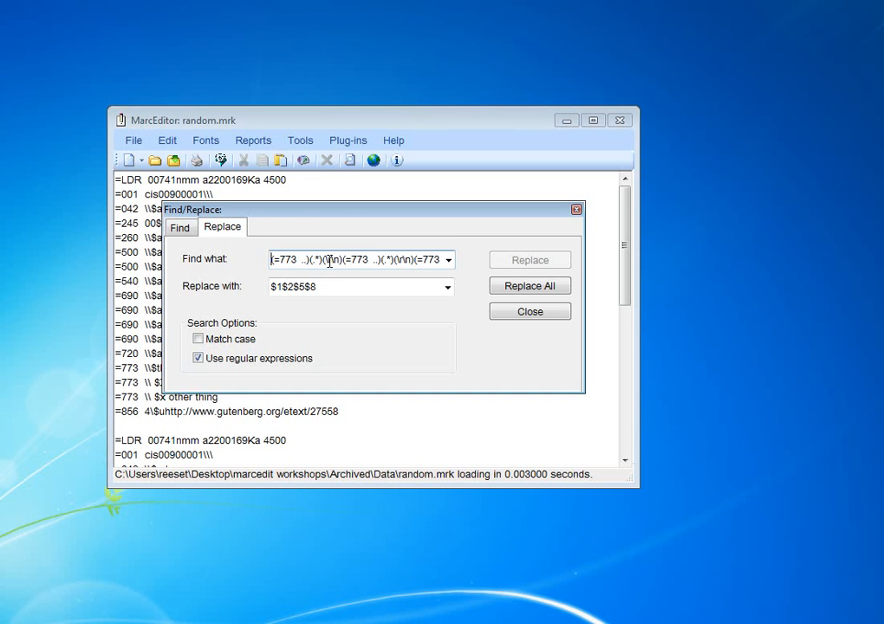
mouse_move(358, 267)
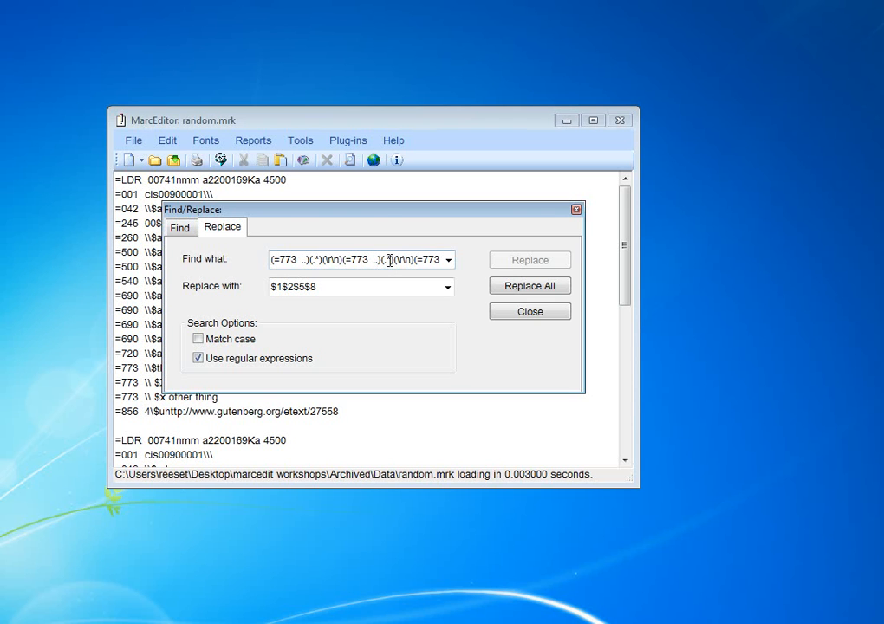
mouse_move(443, 282)
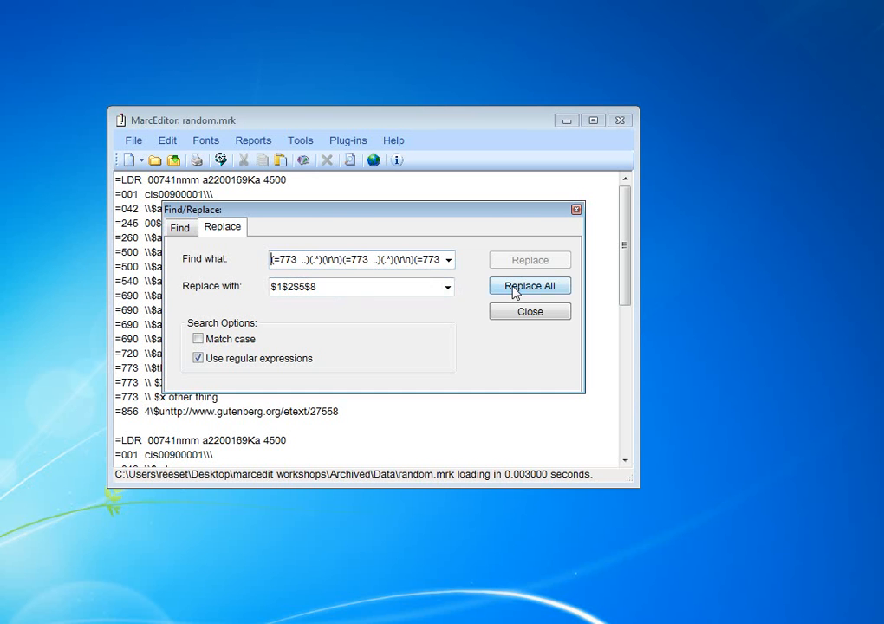
Replace All so each record's three 773 fields merge into one, then review the merged line
left_click(530, 285)
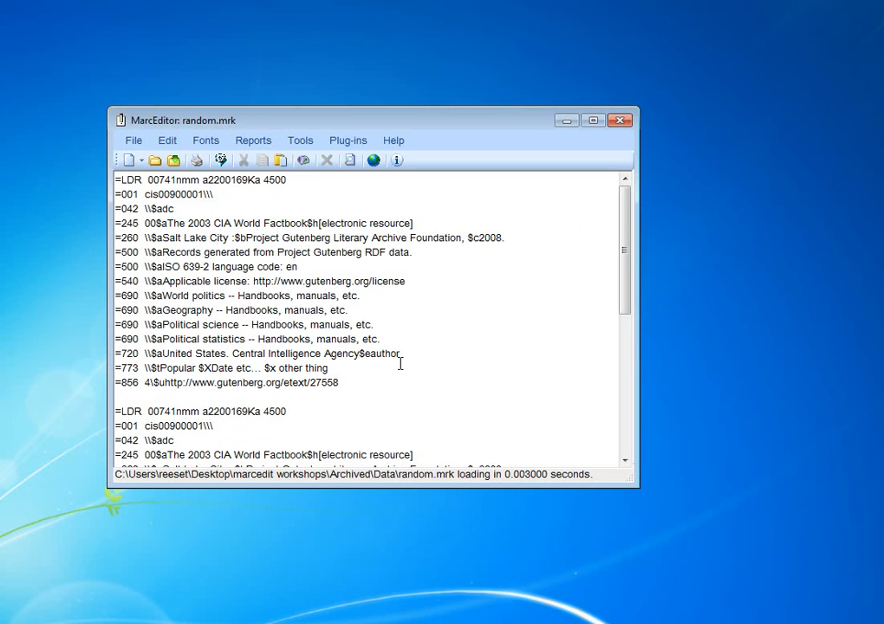
scroll("down", 3)
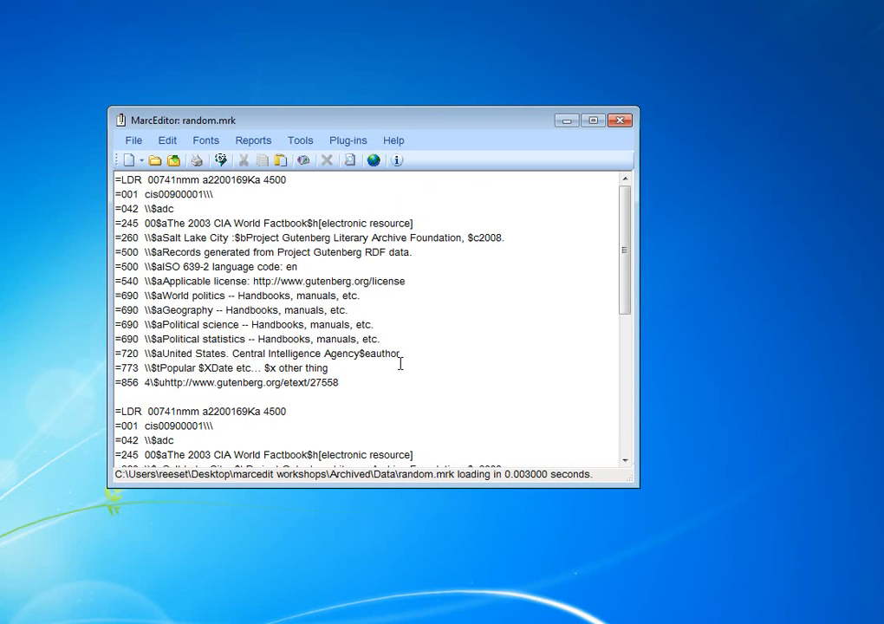
left_click(328, 368)
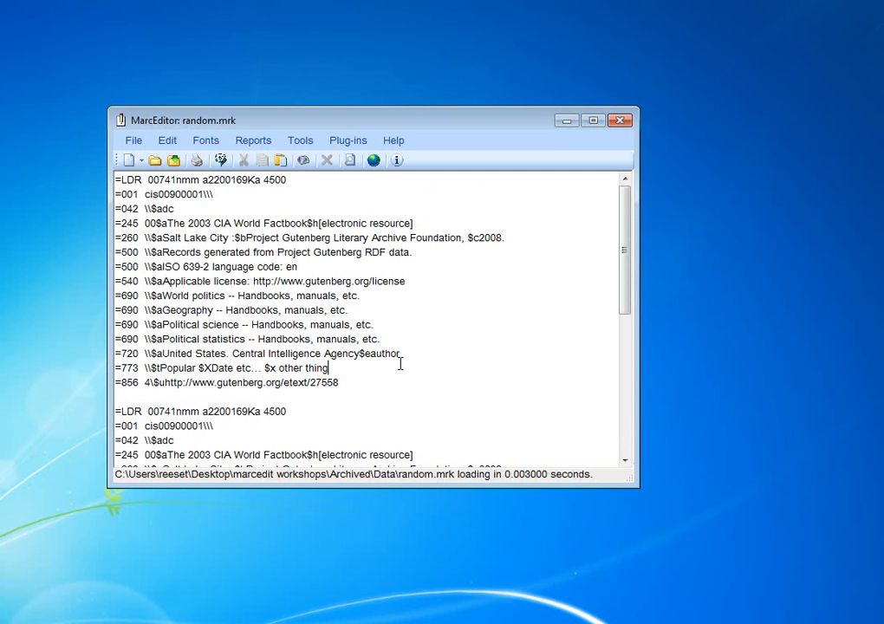